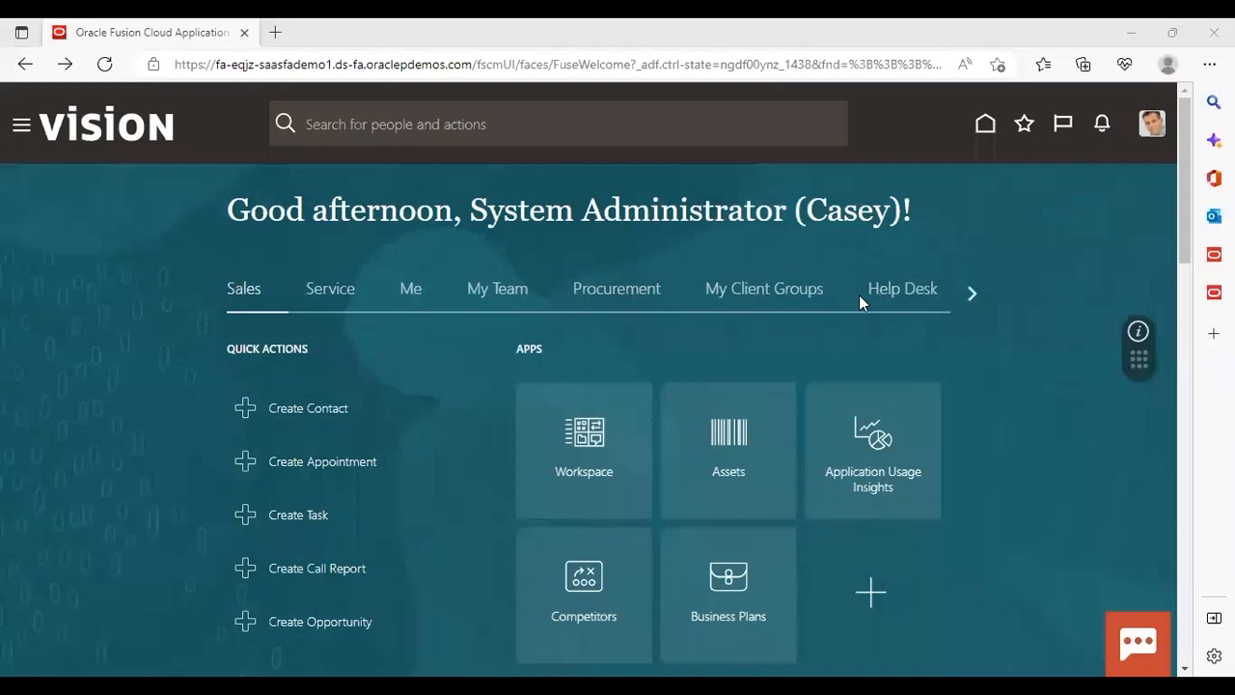
mouse_move(1151, 123)
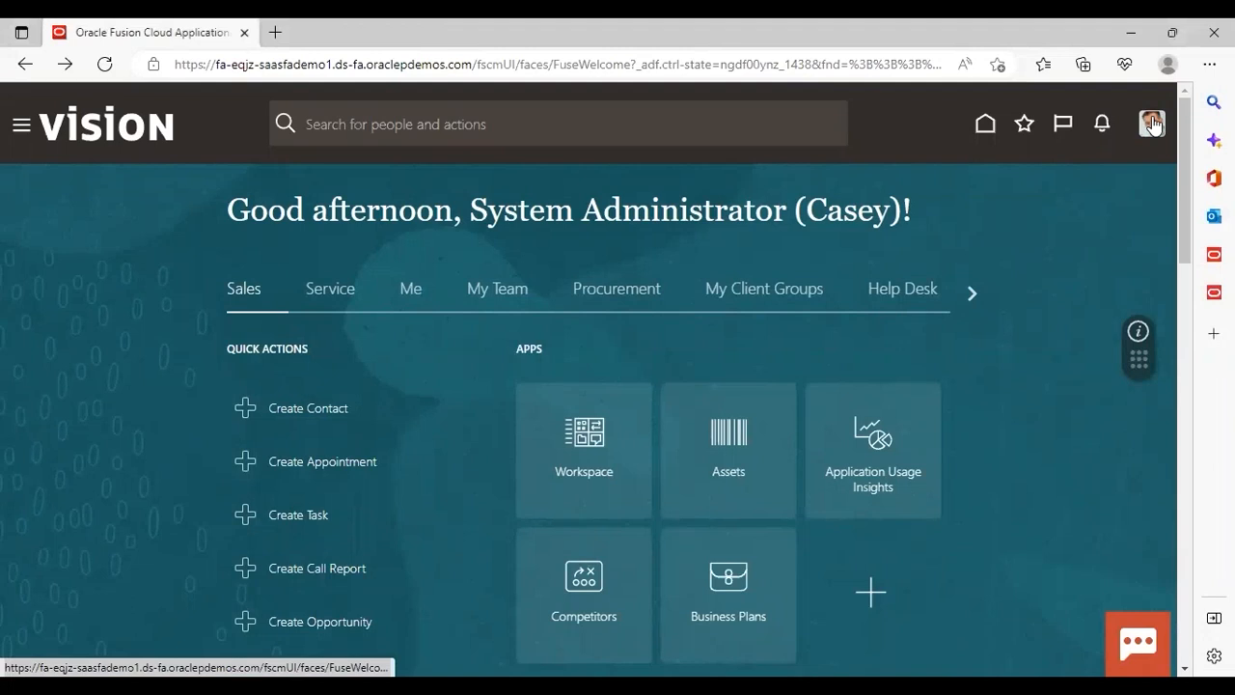
Step: Open Setup and Maintenance from the user avatar's Settings and Actions menu
click(1151, 123)
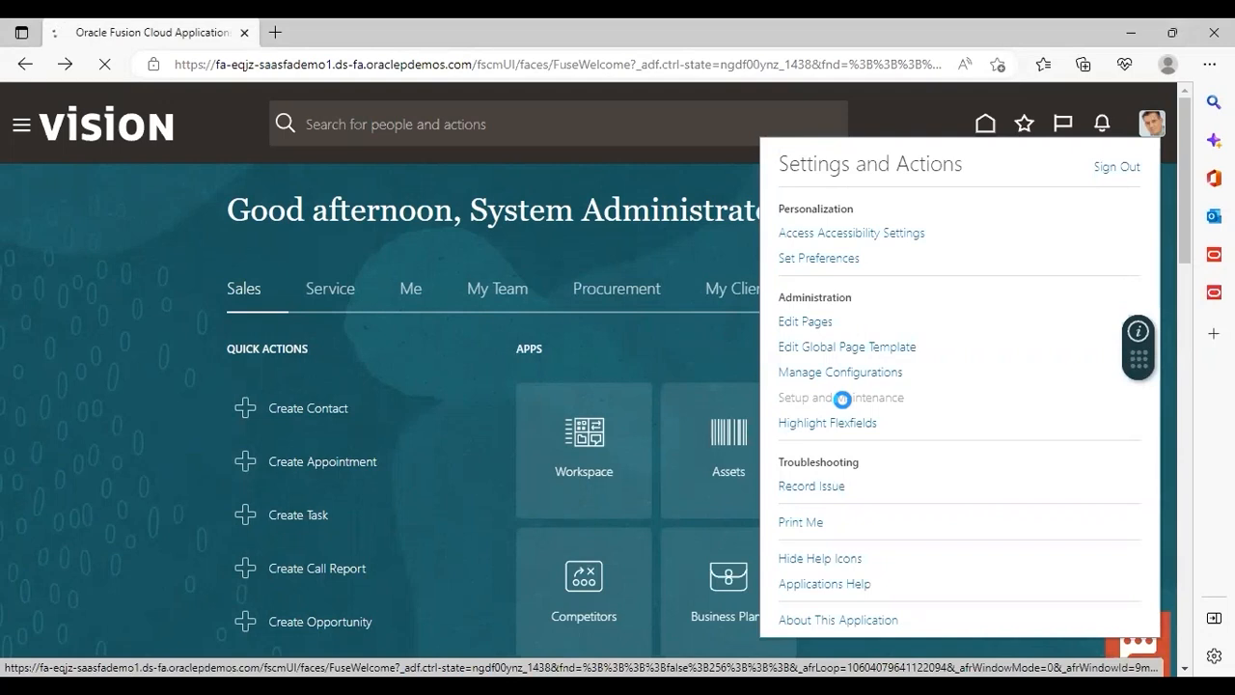
click(832, 397)
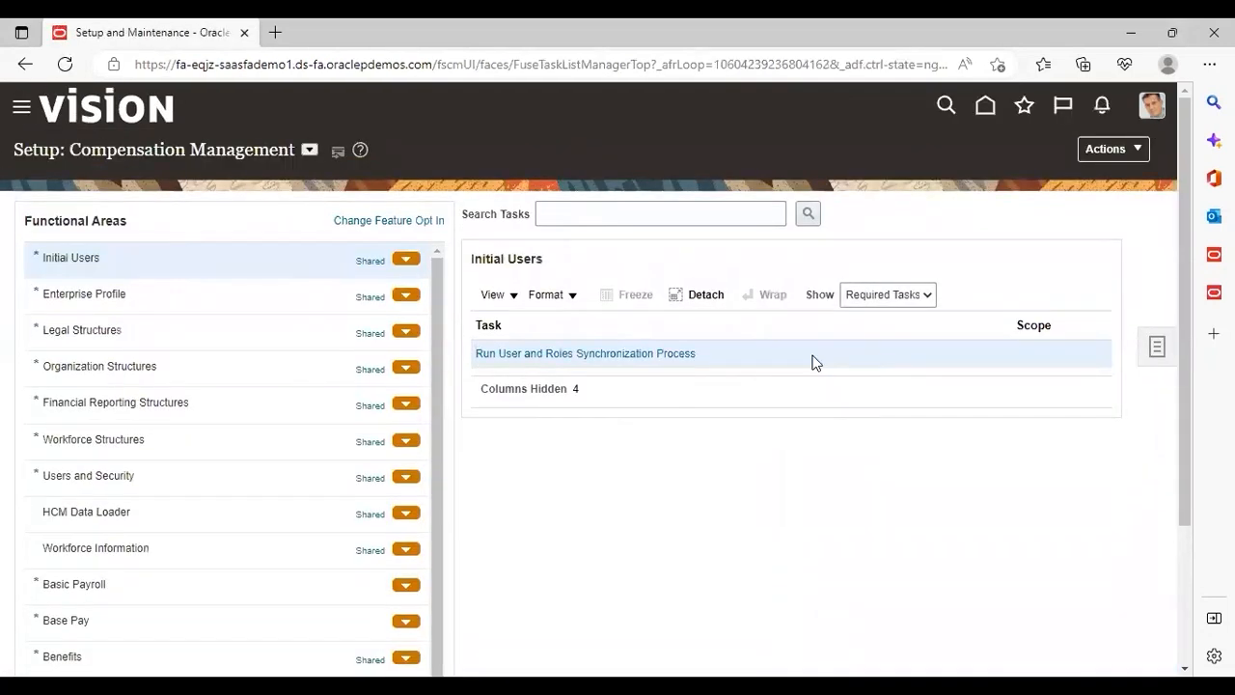
Step: Under Fusion Accounting Hub's Accounting Transformation, open Manage Subledger Accounting Profile Options
click(308, 150)
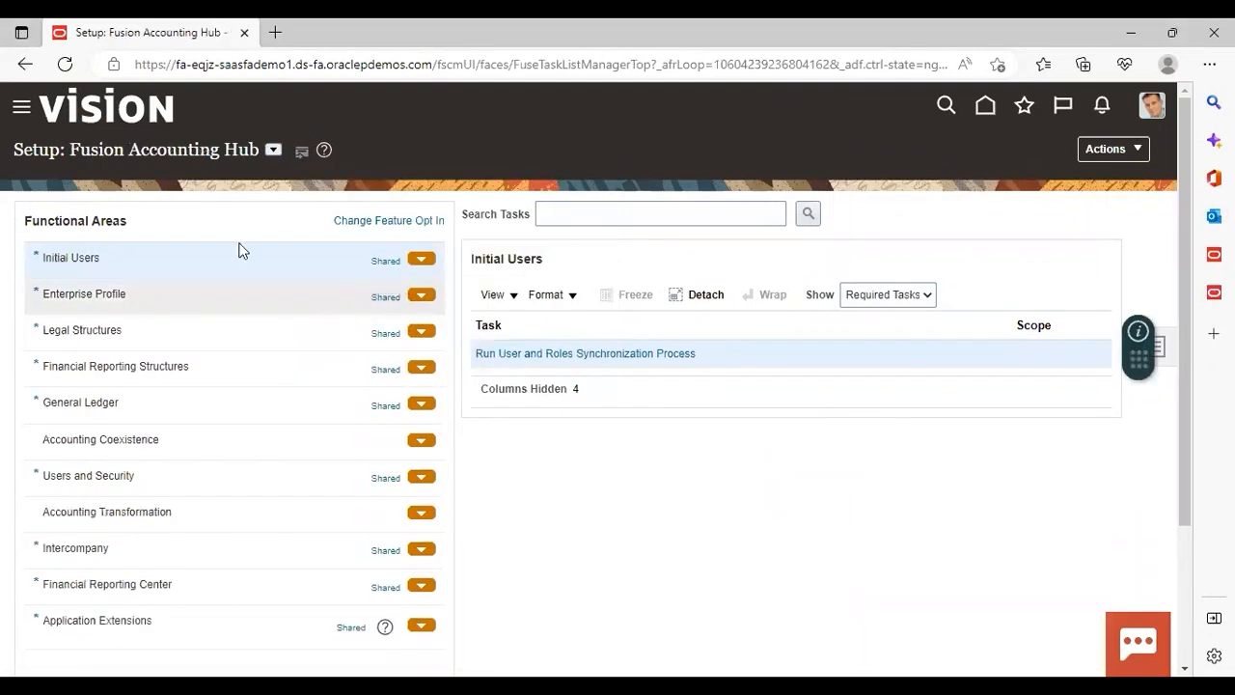
click(106, 512)
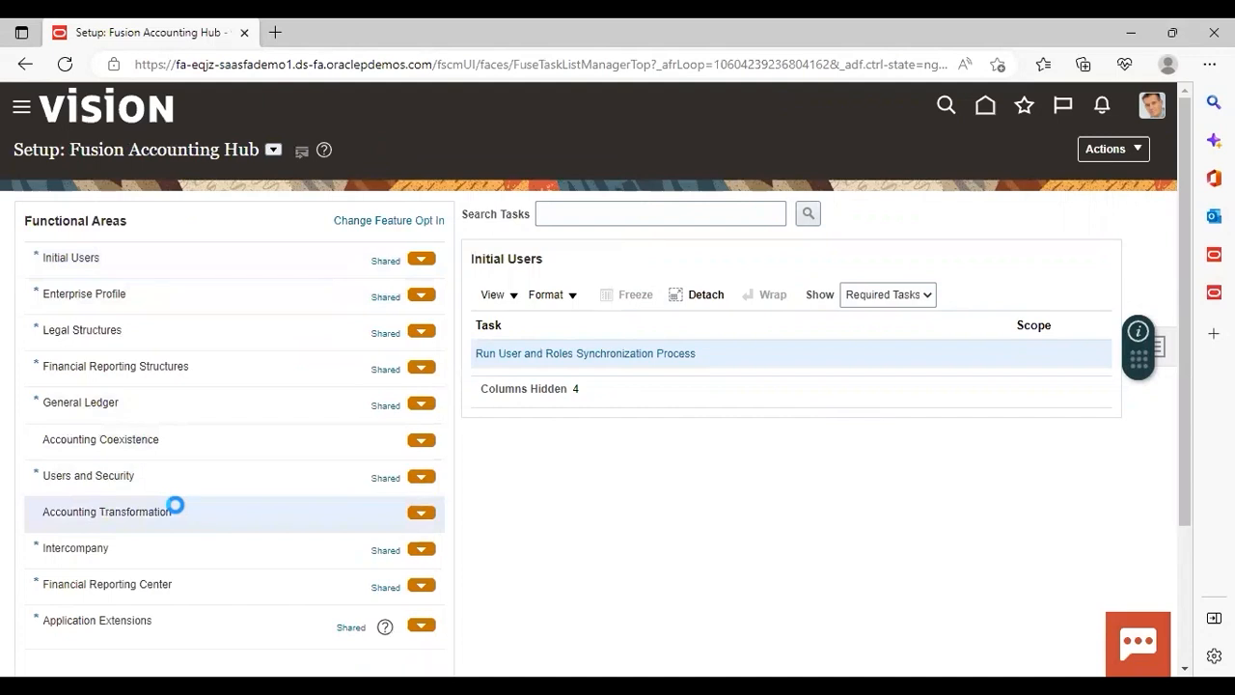
click(106, 511)
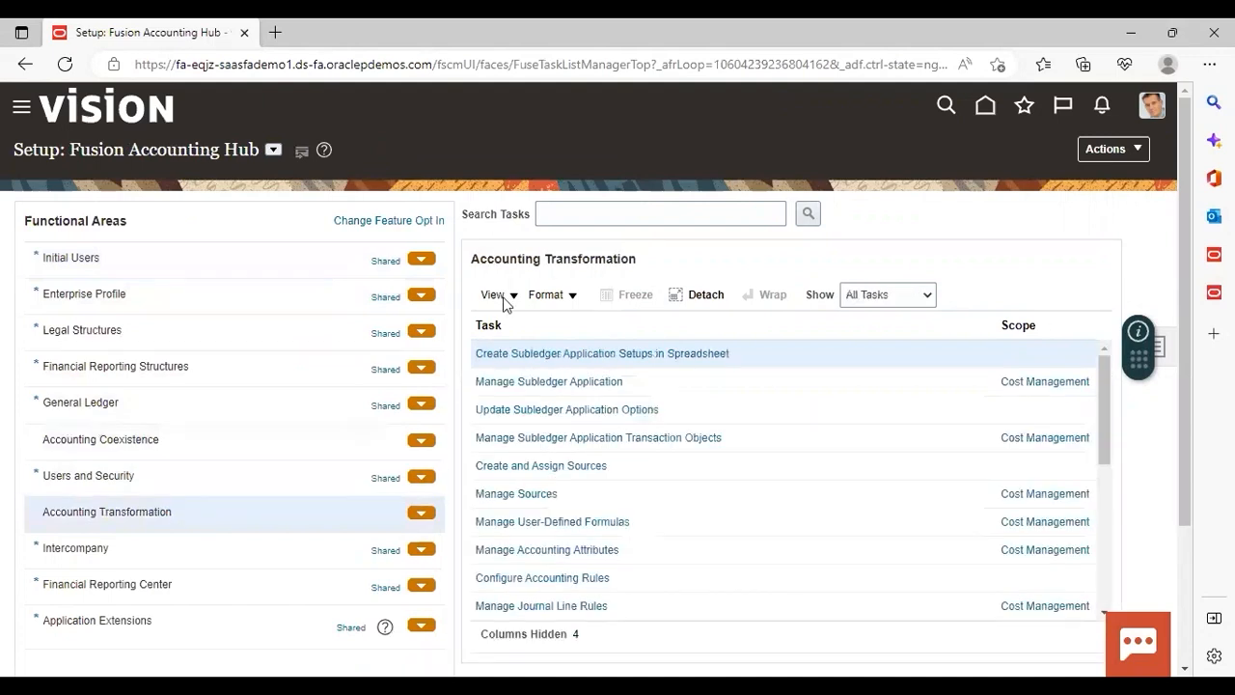
click(660, 213)
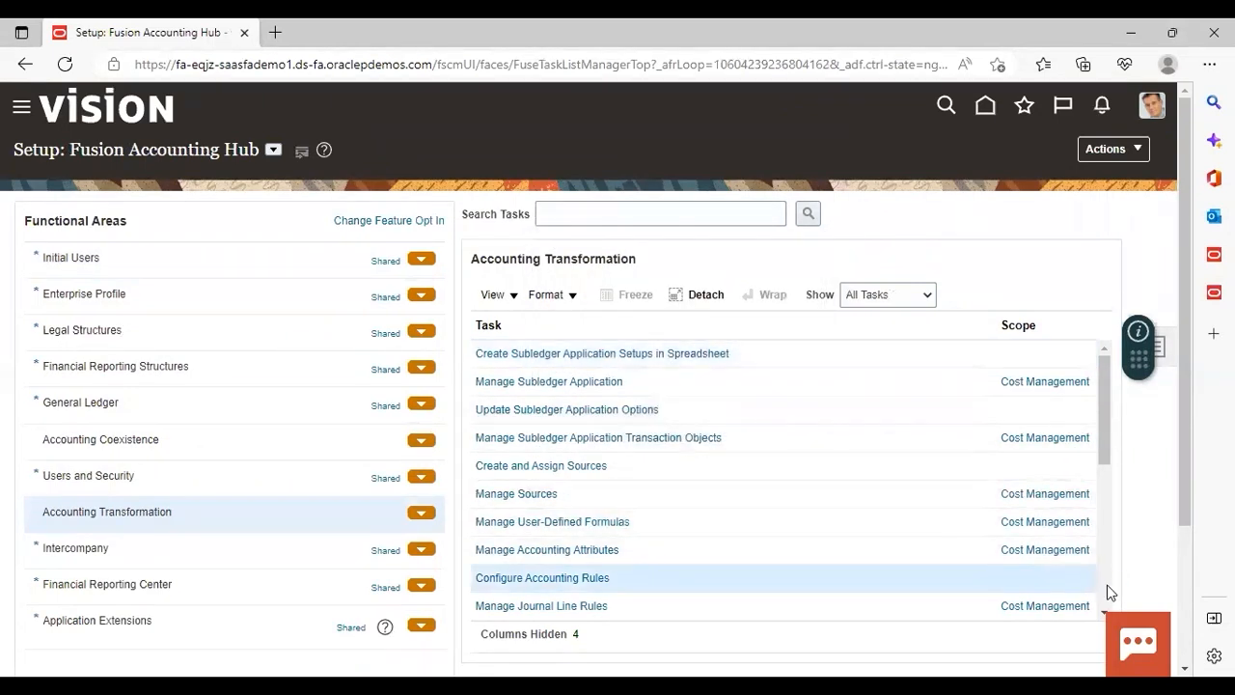
scroll(down, 3)
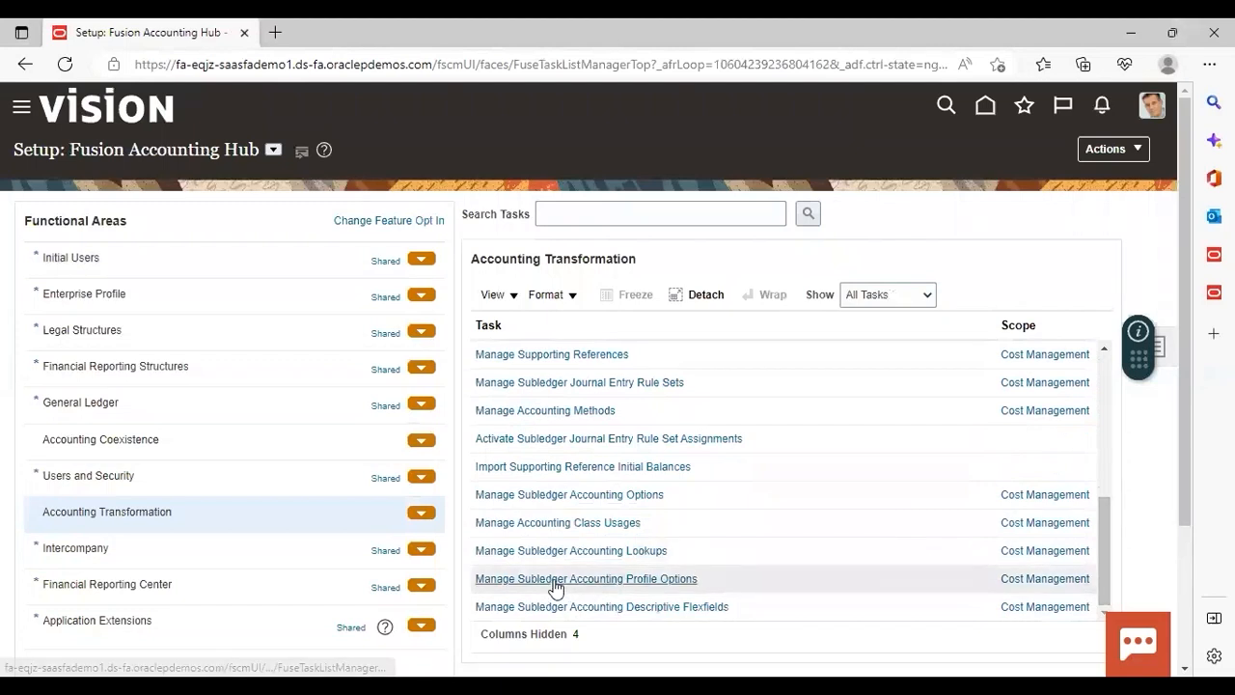
click(585, 578)
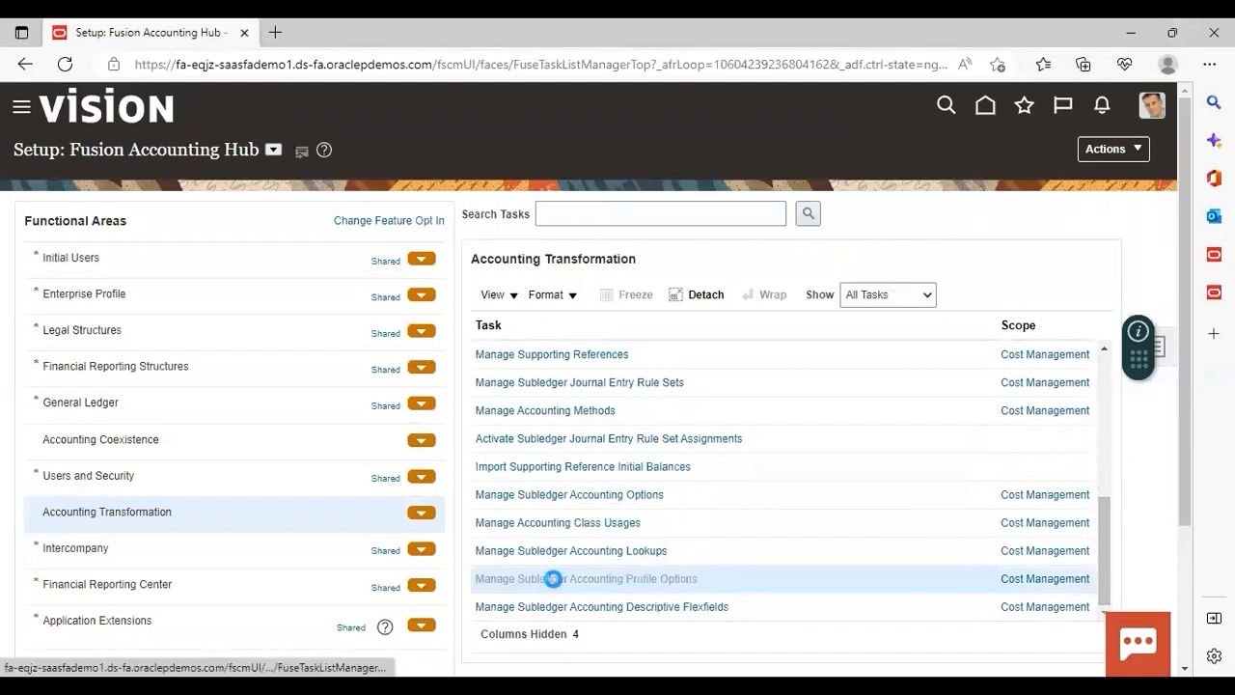
click(585, 578)
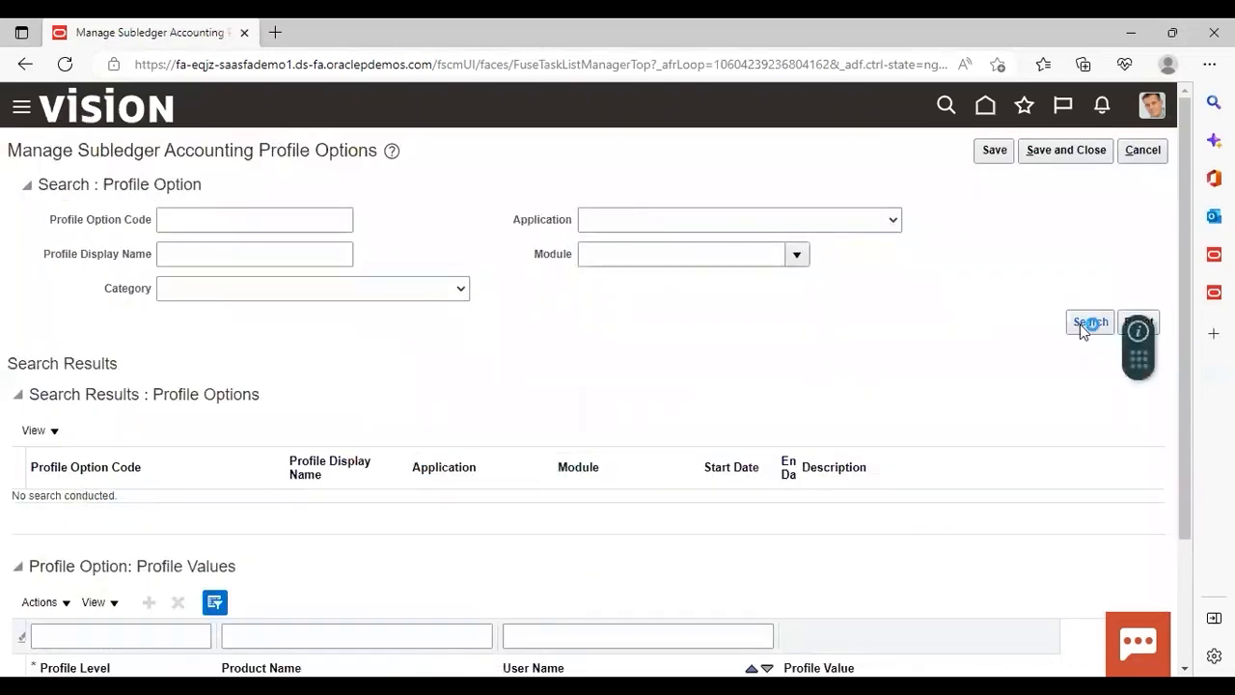
Step: Search all profile options and view XLA_DIAGNOSTIC_MODE's values, showing SCM_IMPL set to Yes
click(1090, 321)
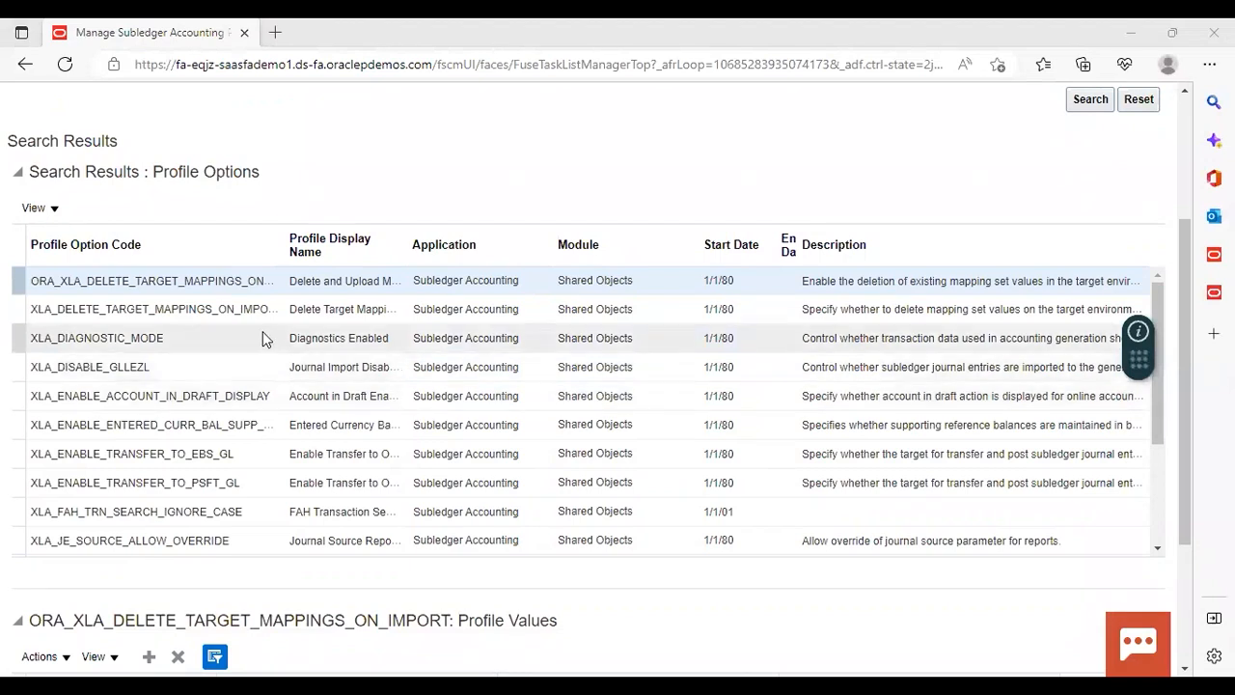
click(97, 337)
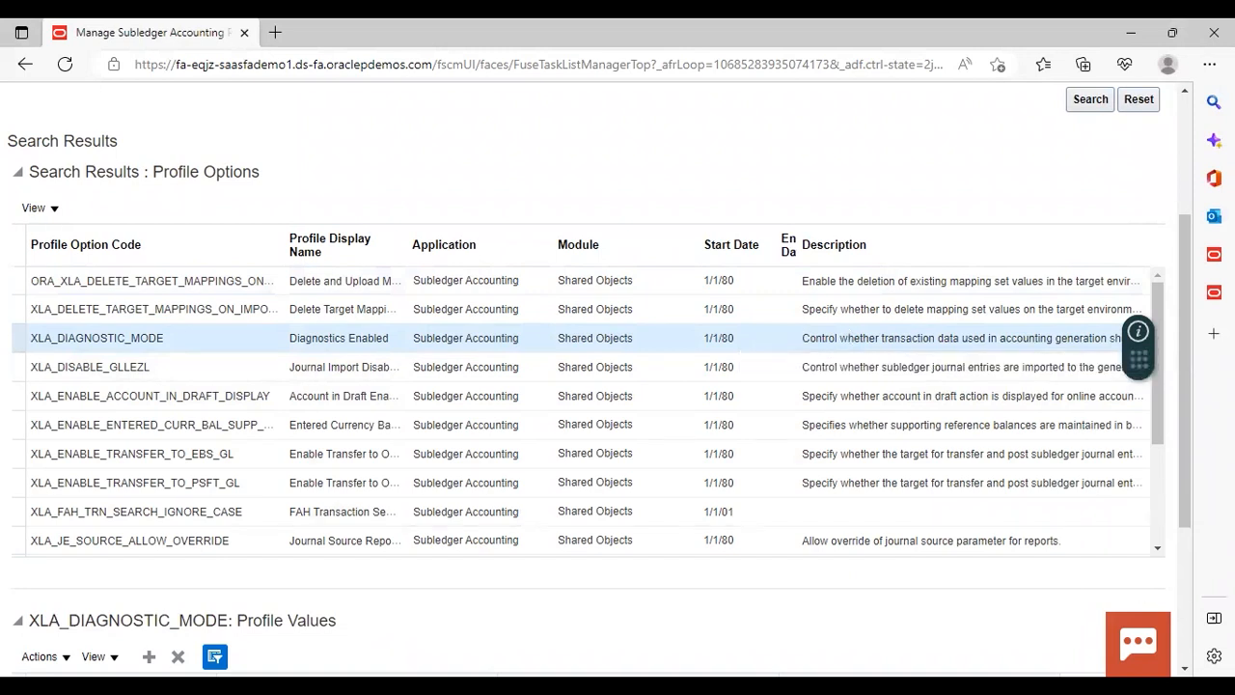
scroll(down, 3)
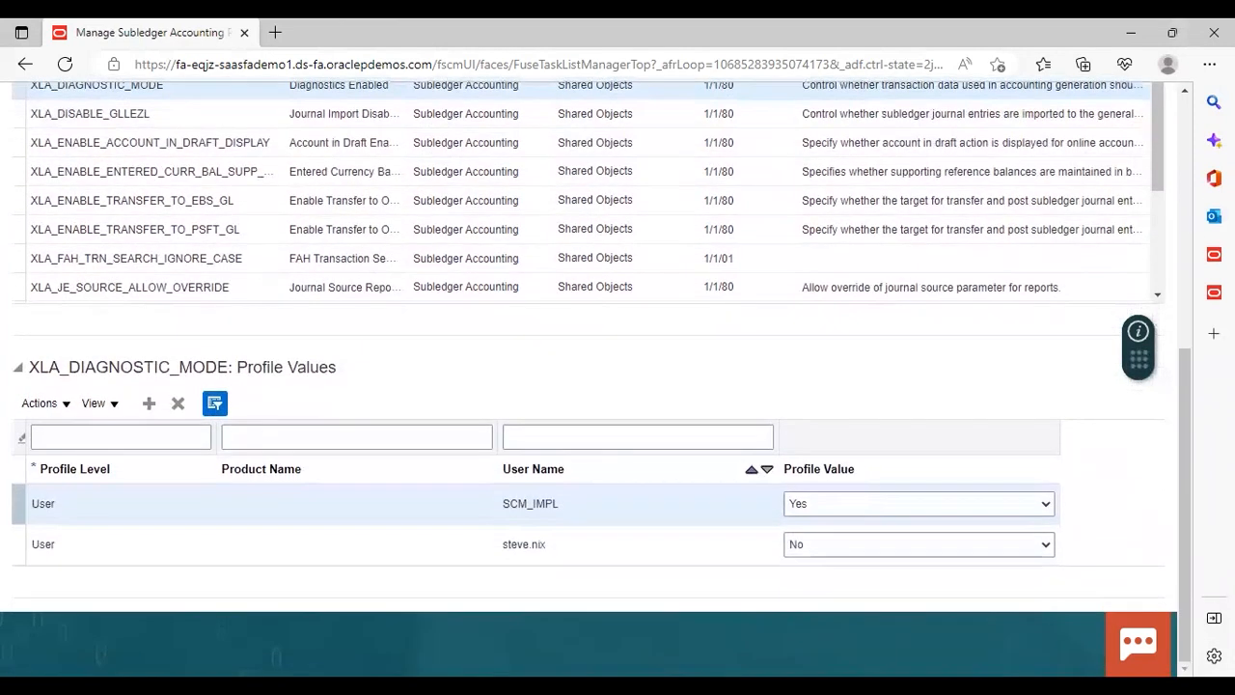
click(131, 543)
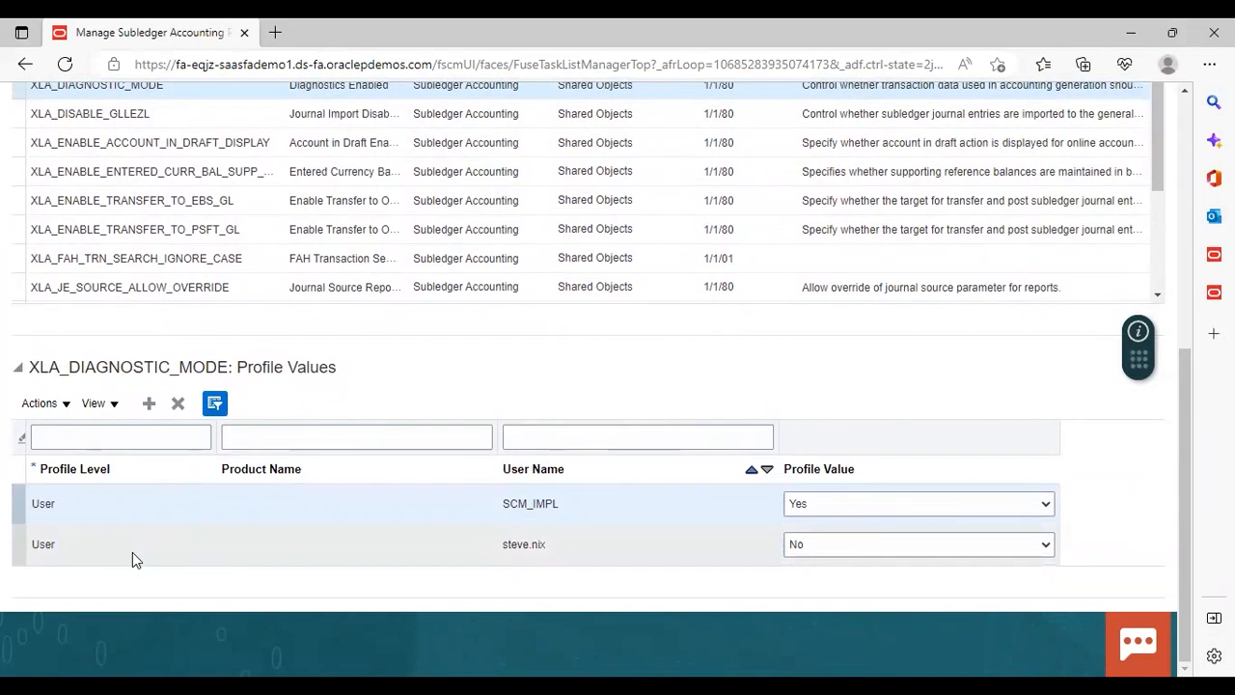
mouse_move(149, 403)
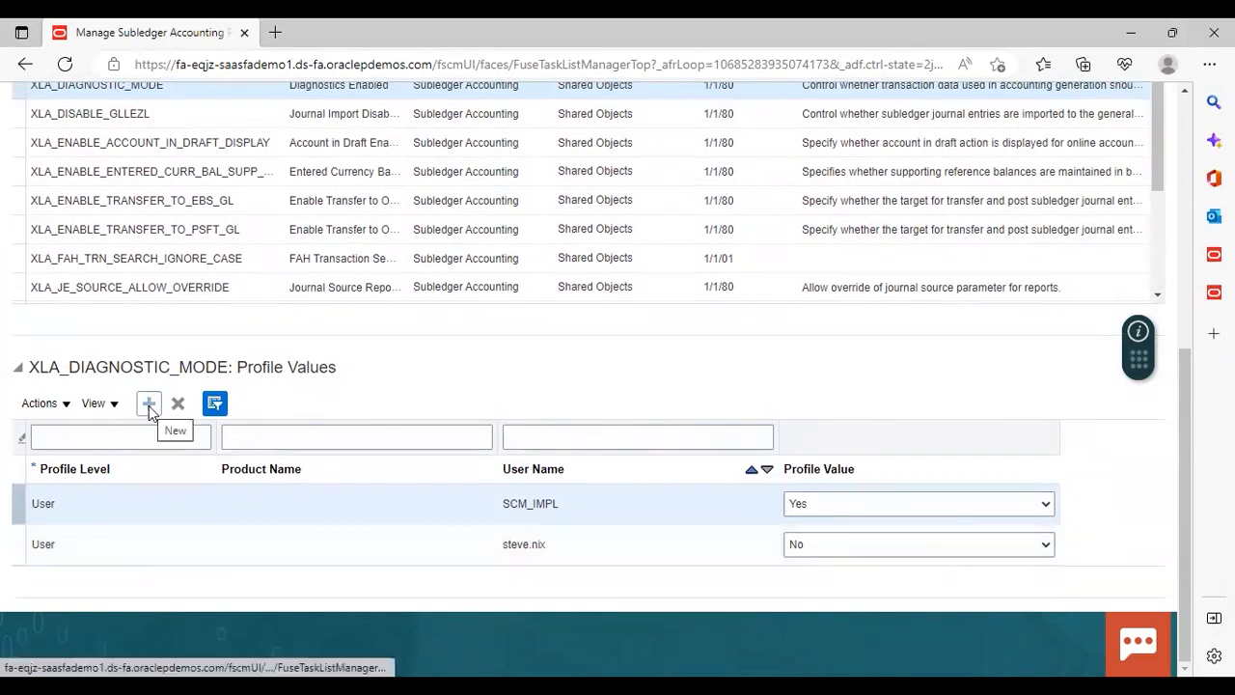
mouse_move(179, 410)
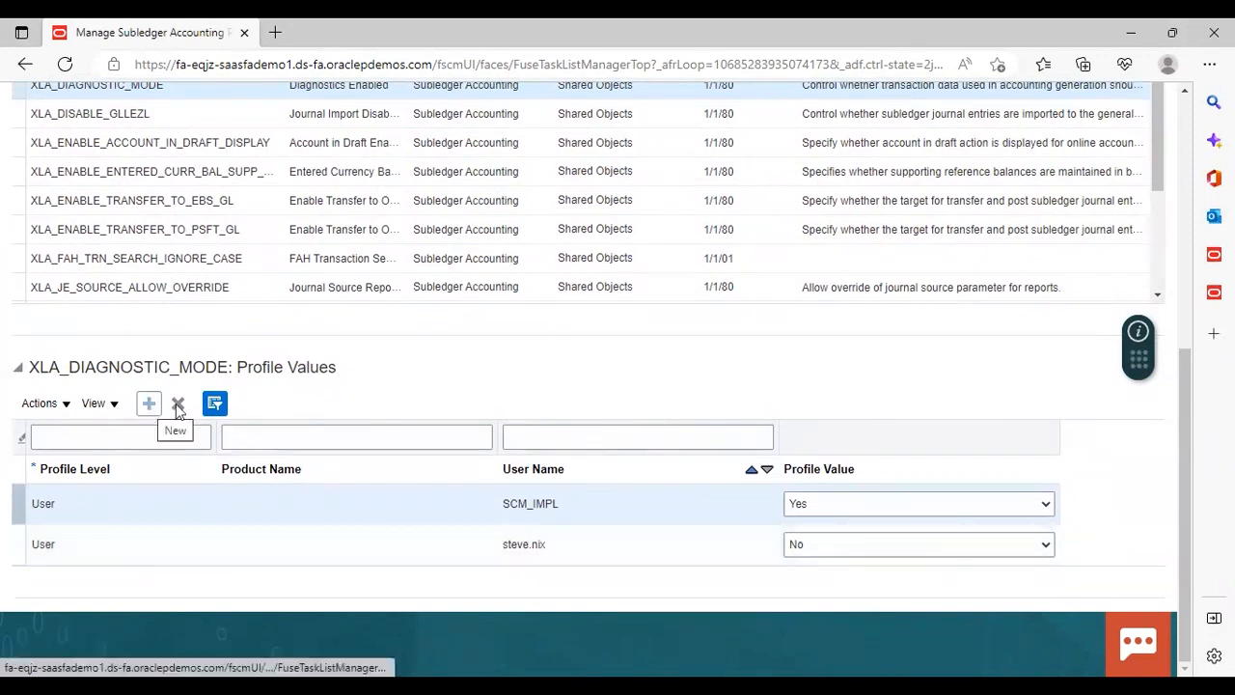
mouse_move(177, 403)
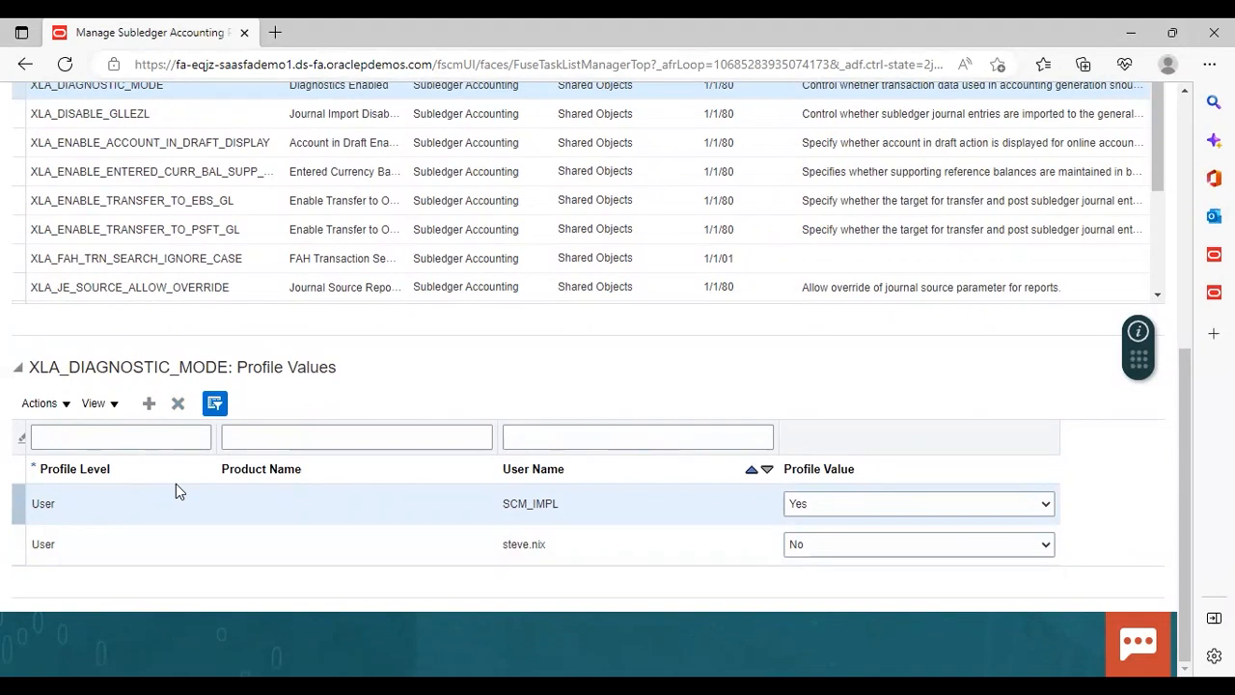
mouse_move(87, 500)
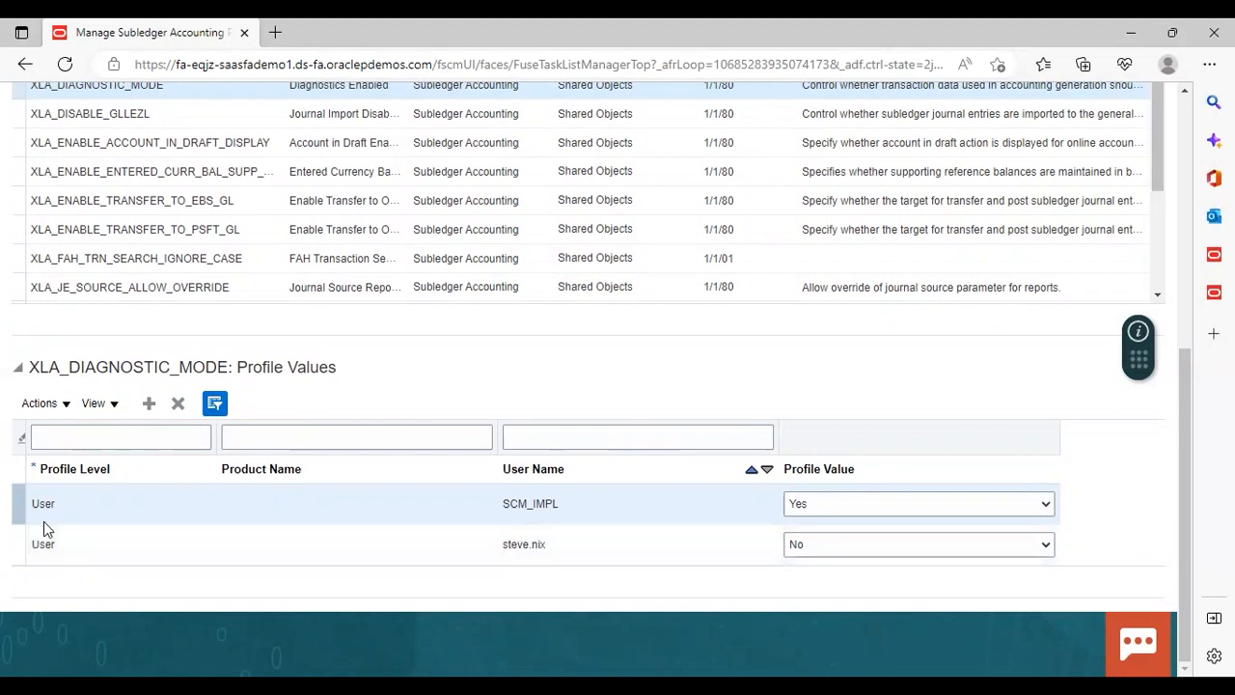
mouse_move(518, 521)
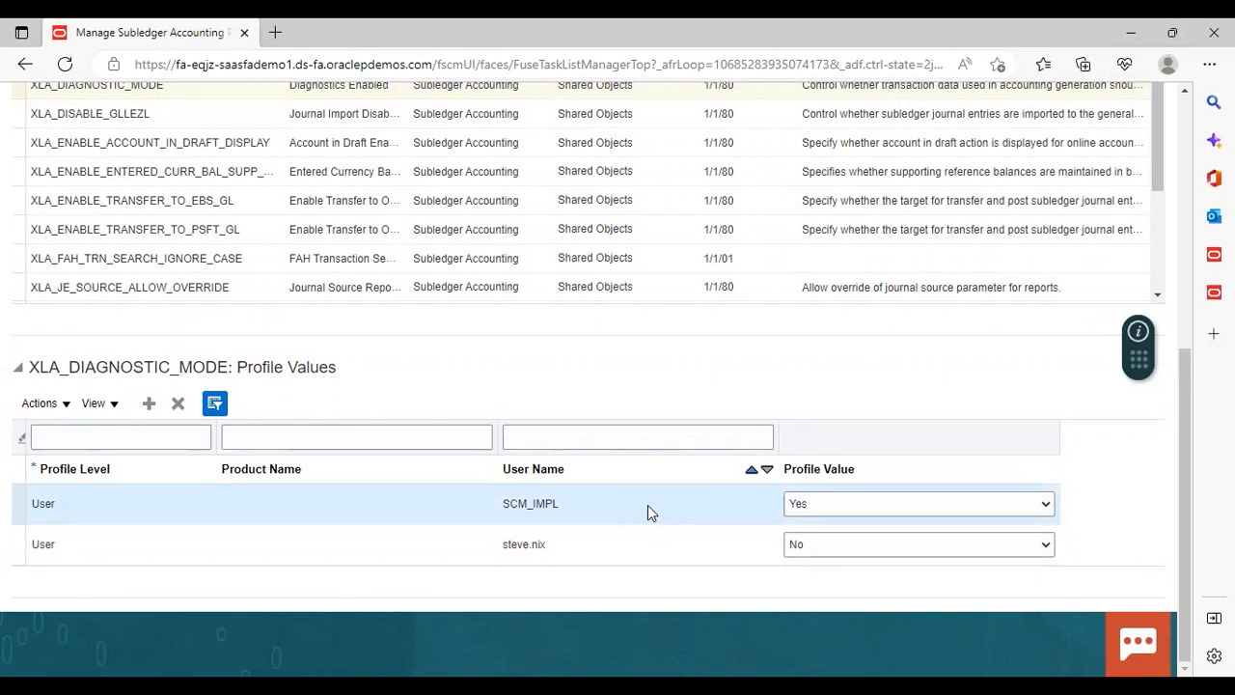
mouse_move(447, 504)
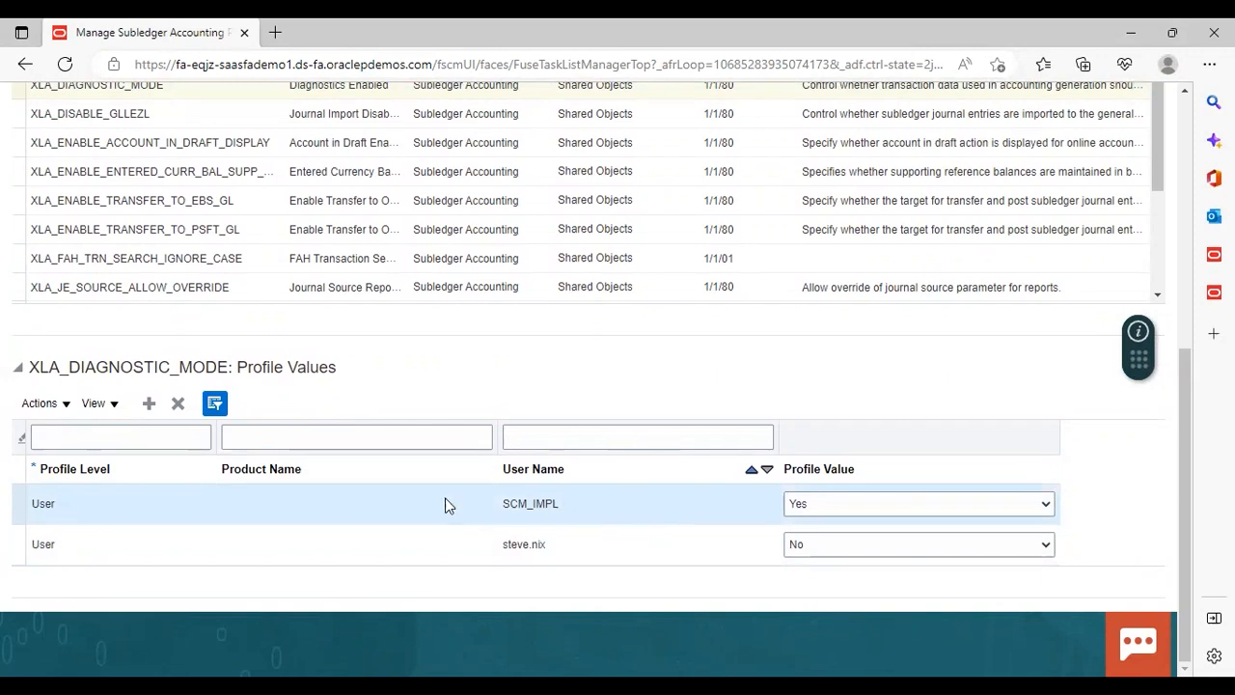
mouse_move(622, 529)
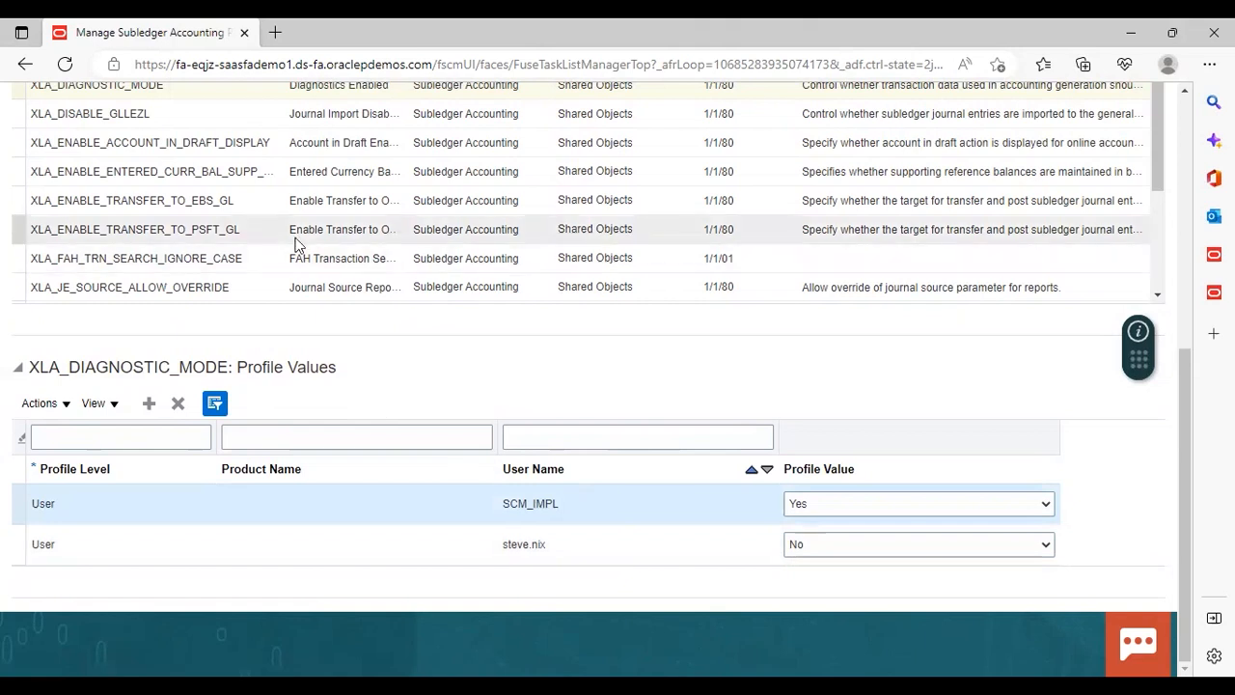
Step: View profile values for XLA_DISABLE_GLLEZL, then XLA_ENABLE_TRANSFER_TO_EBS_GL (Site: No)
click(90, 113)
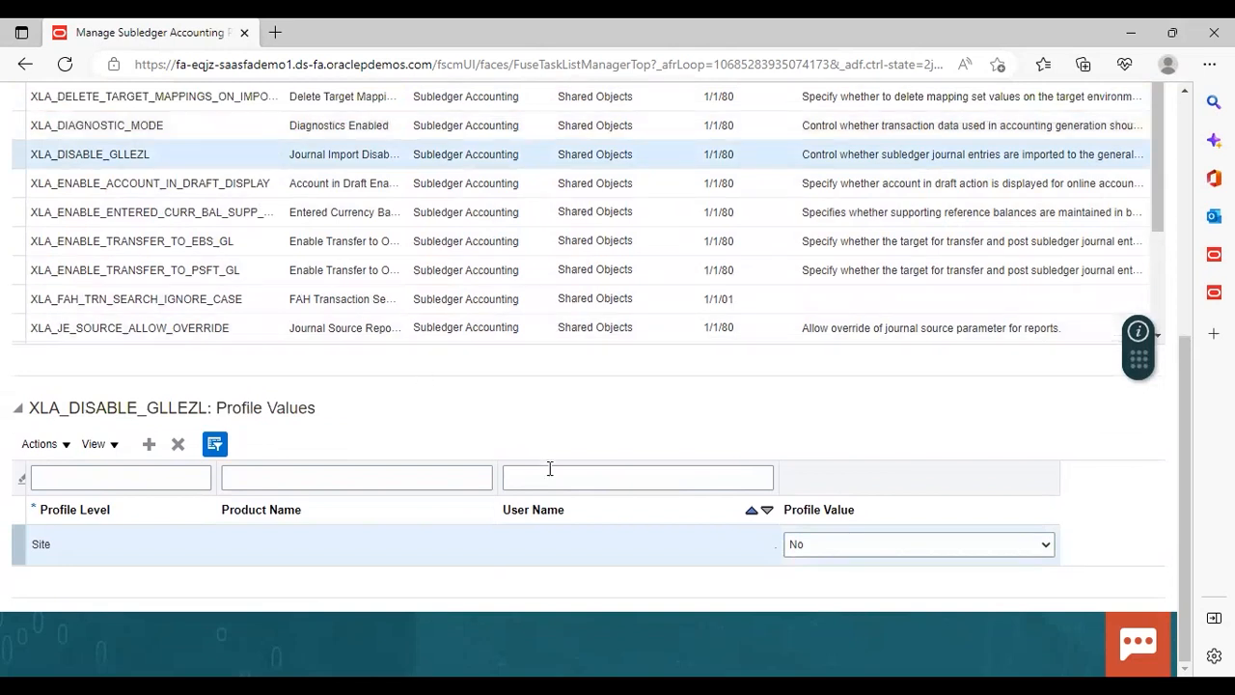
mouse_move(841, 561)
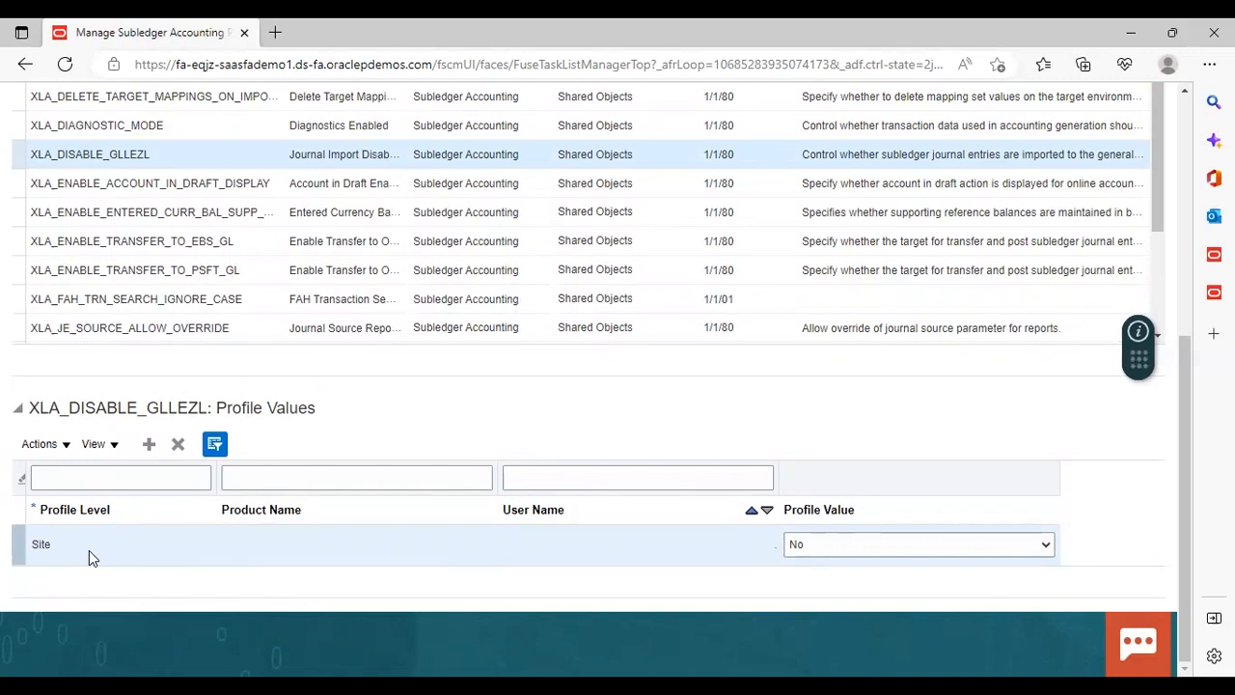
mouse_move(73, 570)
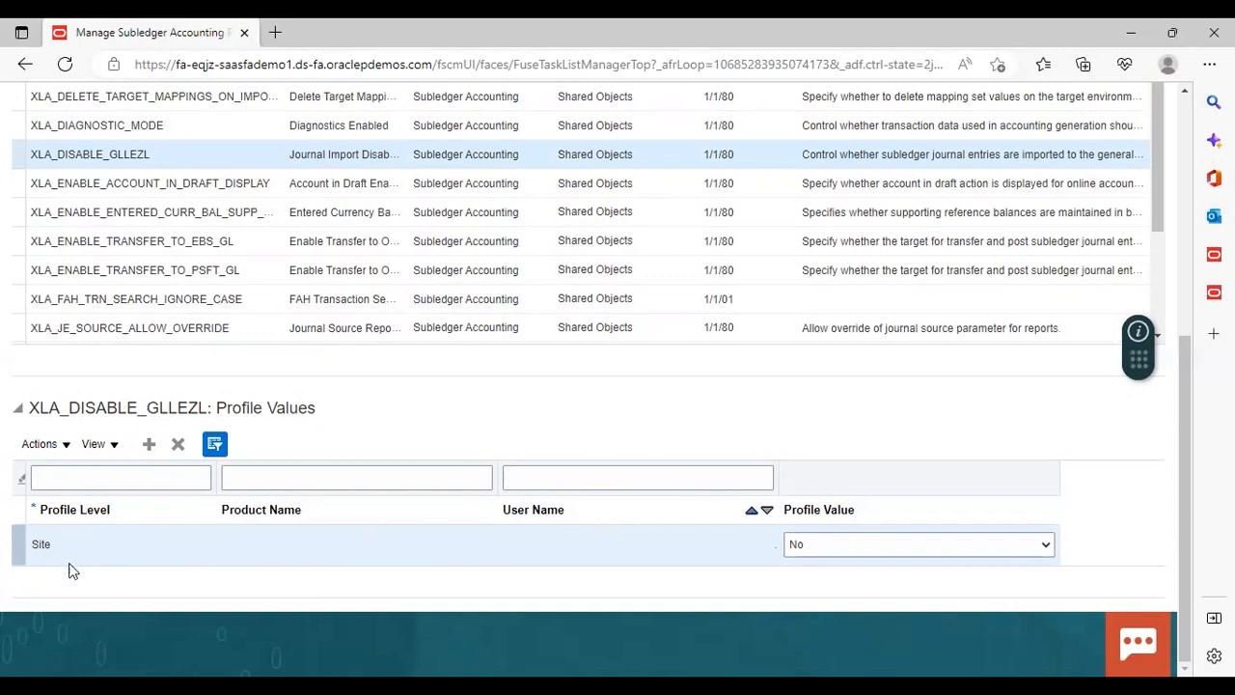
mouse_move(853, 599)
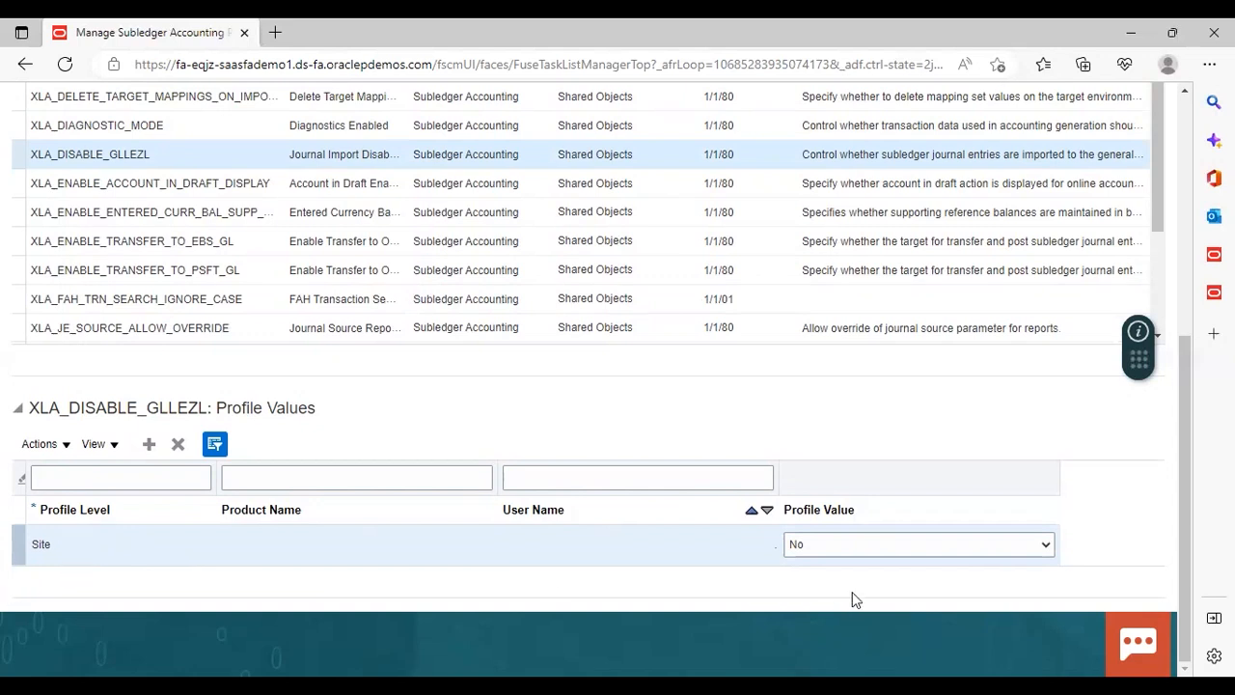
mouse_move(434, 429)
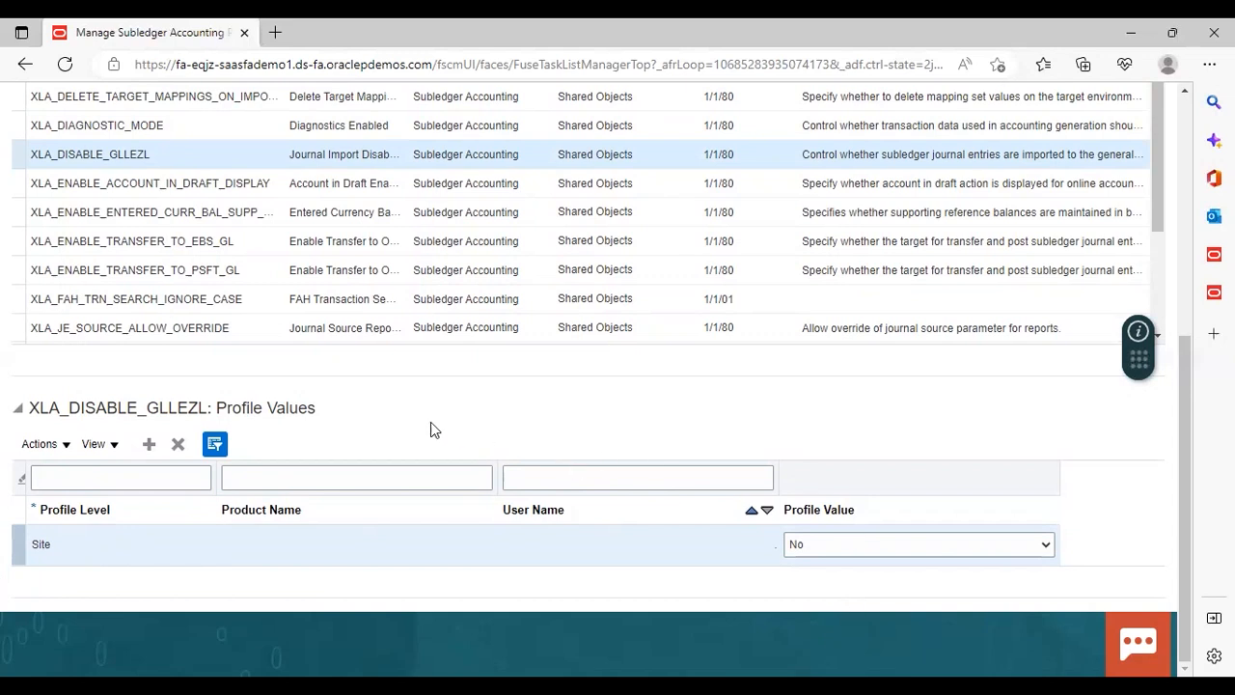
mouse_move(376, 509)
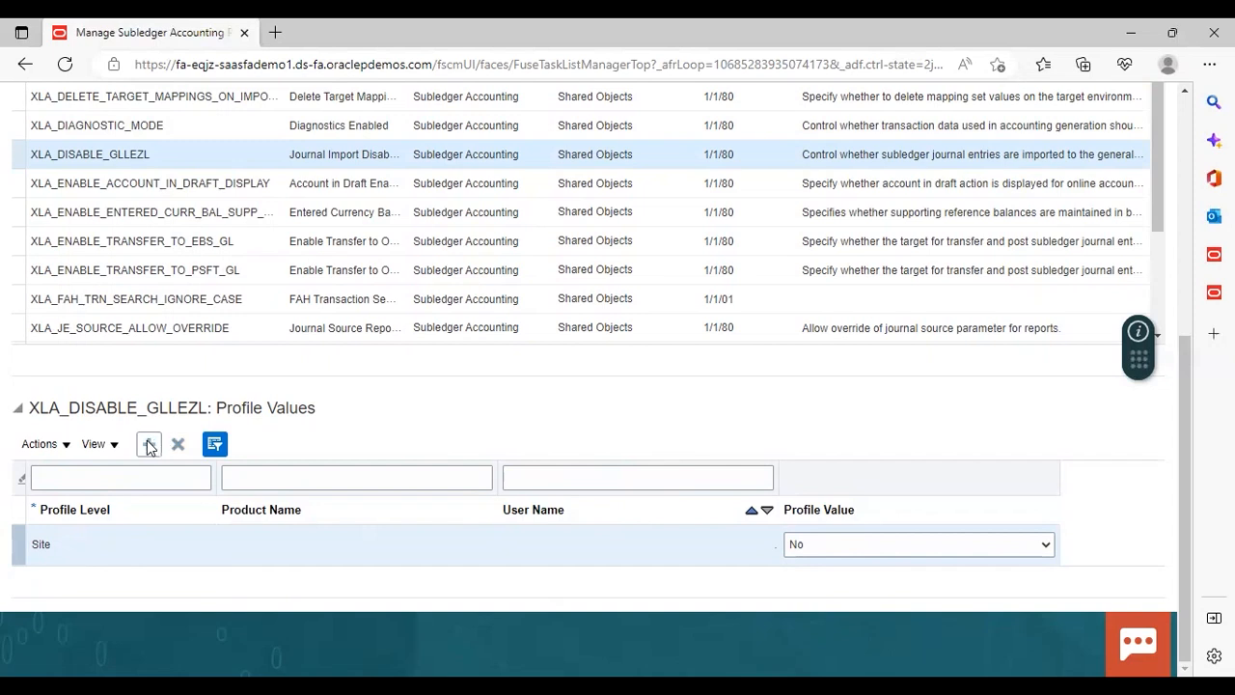
mouse_move(150, 443)
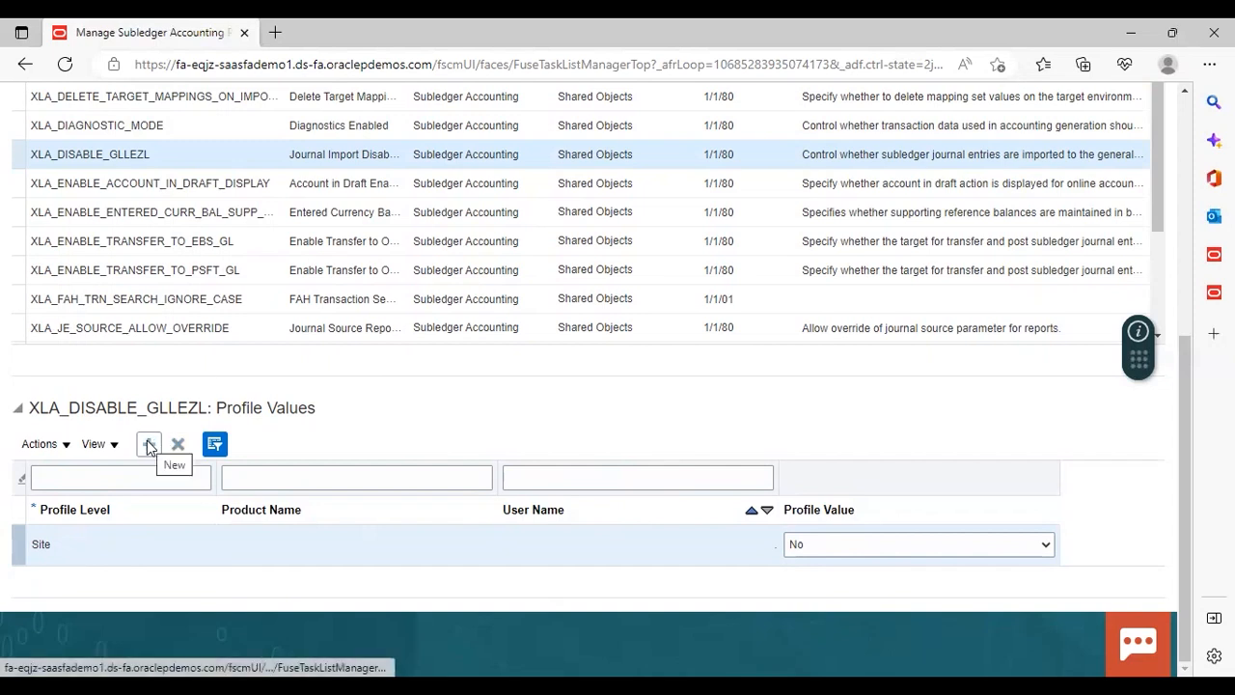
mouse_move(270, 251)
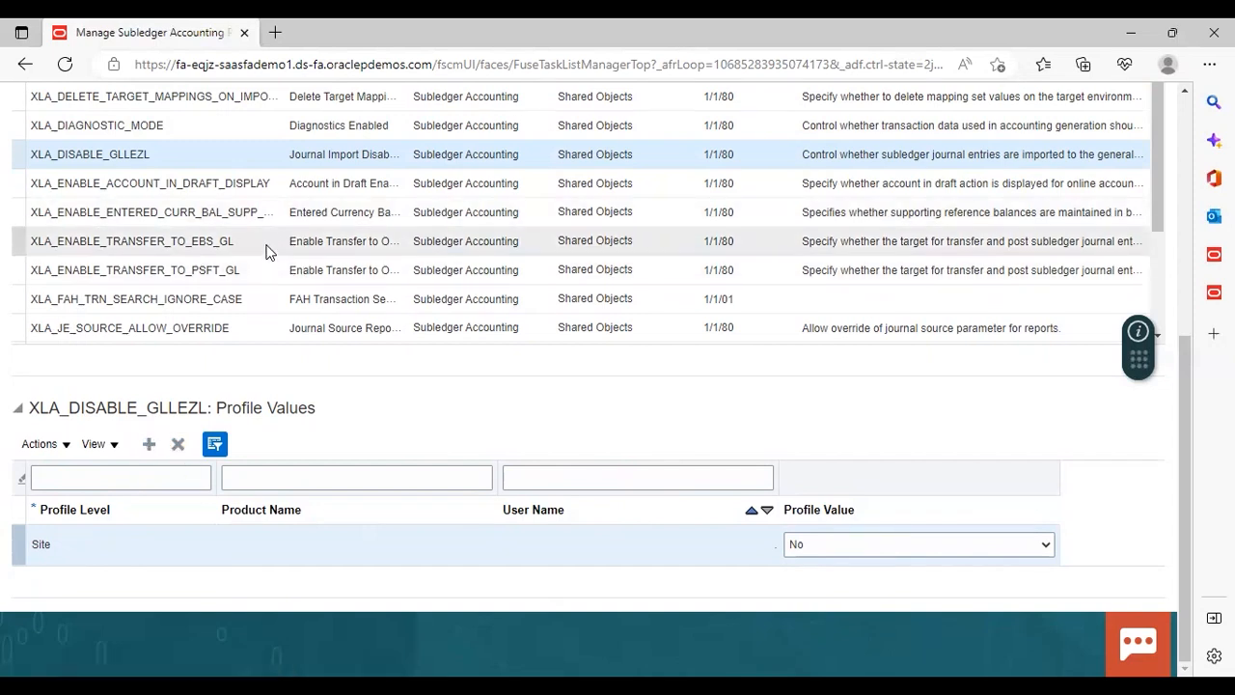
click(131, 241)
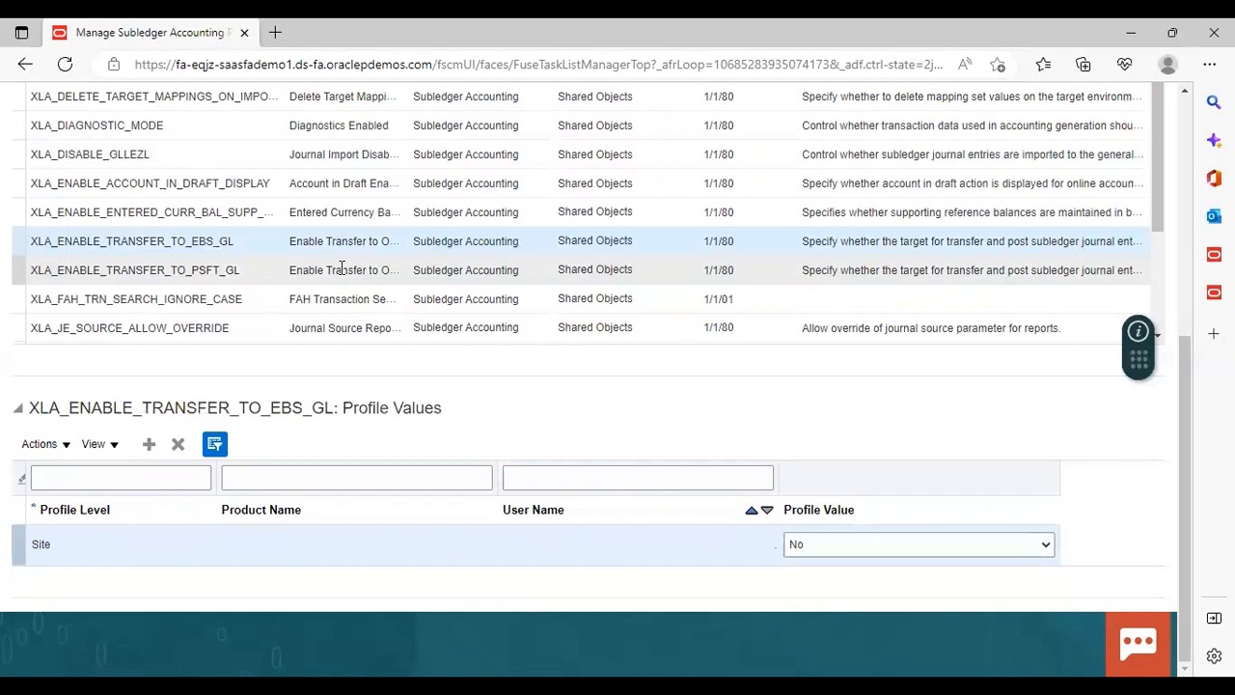
mouse_move(341, 269)
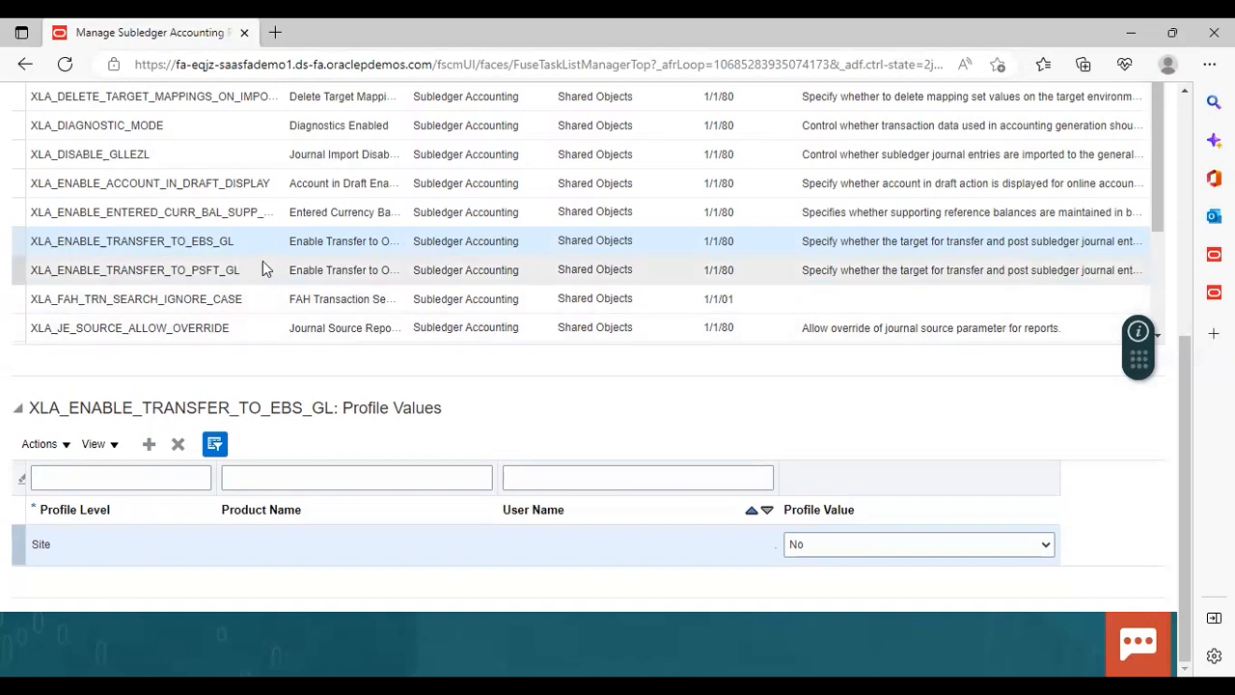
Step: Show XLA_ENABLE_TRANSFER_TO_PSFT_GL's profile values, a single Site-level entry set to No
click(134, 269)
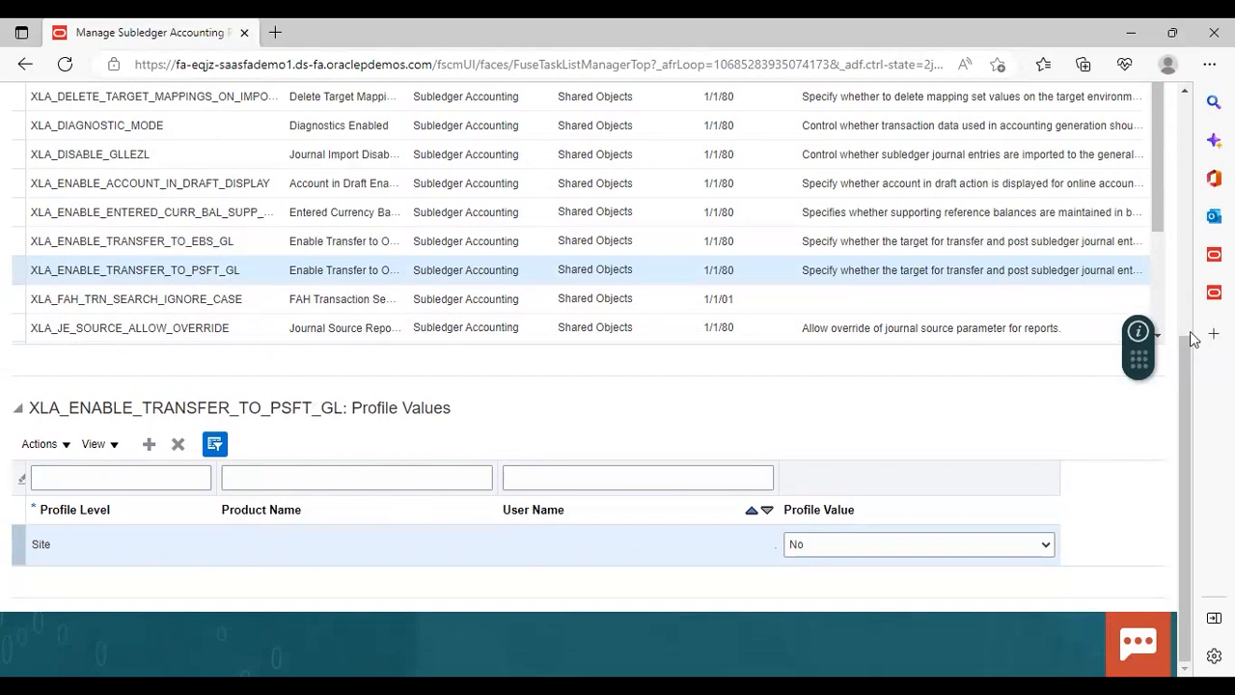
scroll(down, 3)
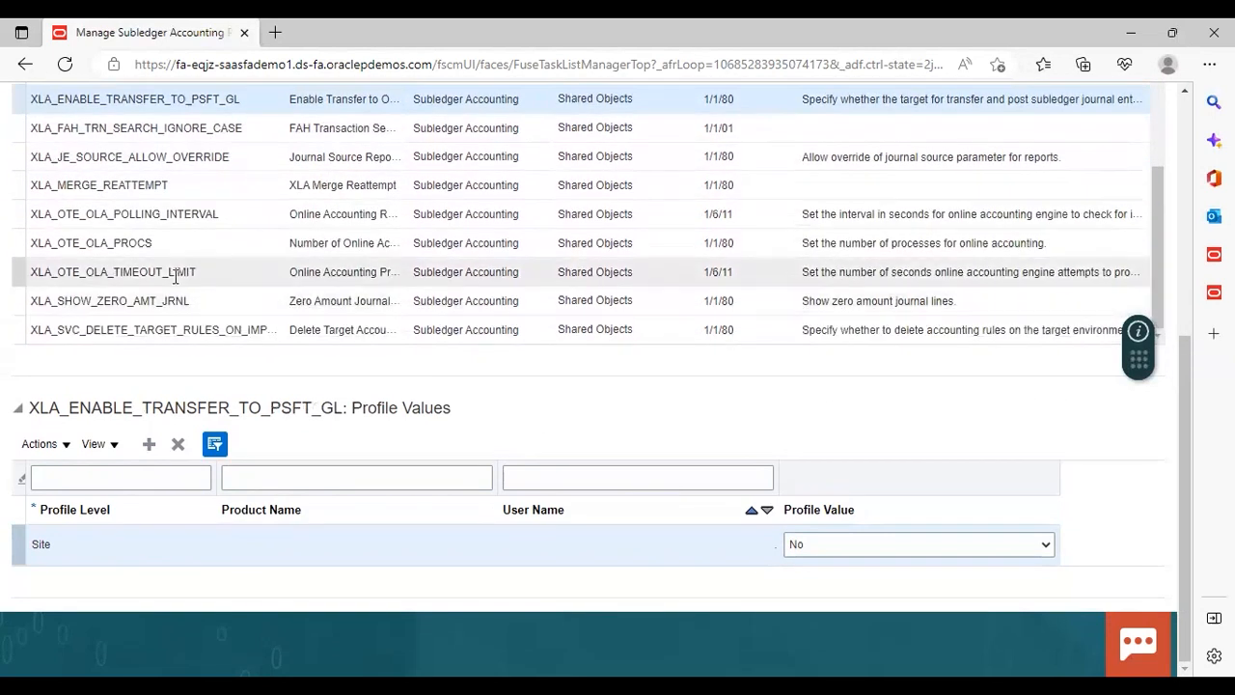
Step: Show XLA_SHOW_ZERO_AMT_JRNL's profile values, a single Site-level entry set to Yes
click(109, 300)
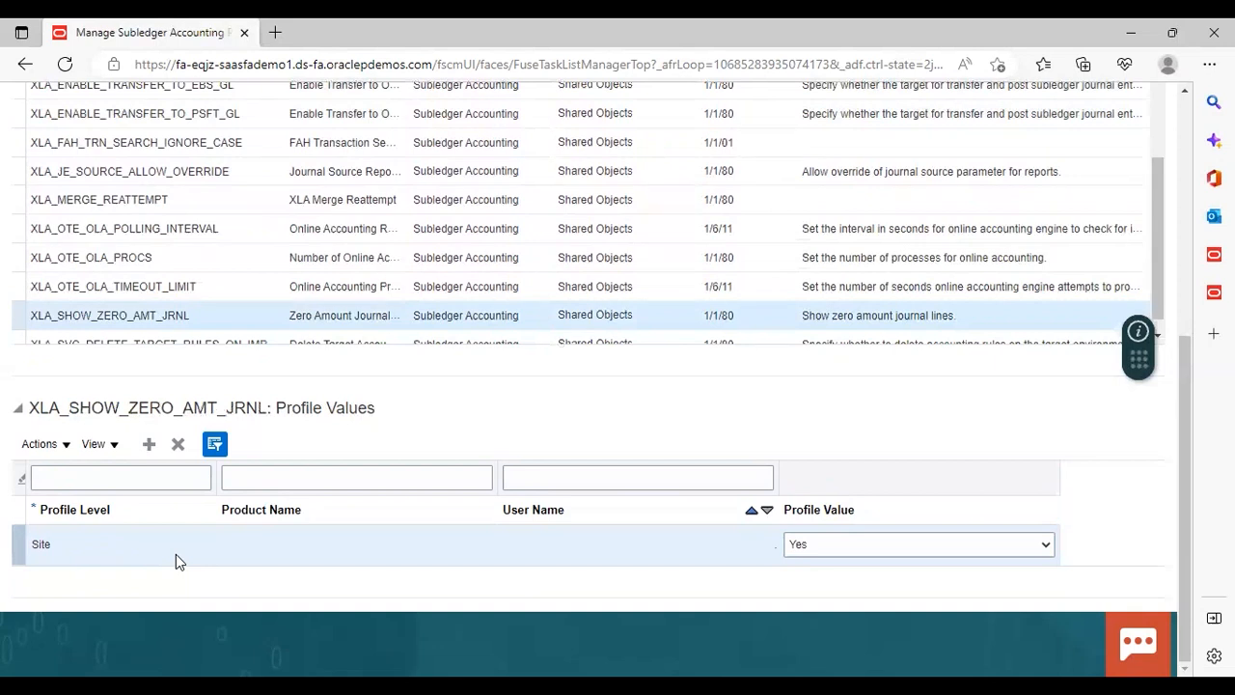
mouse_move(1088, 483)
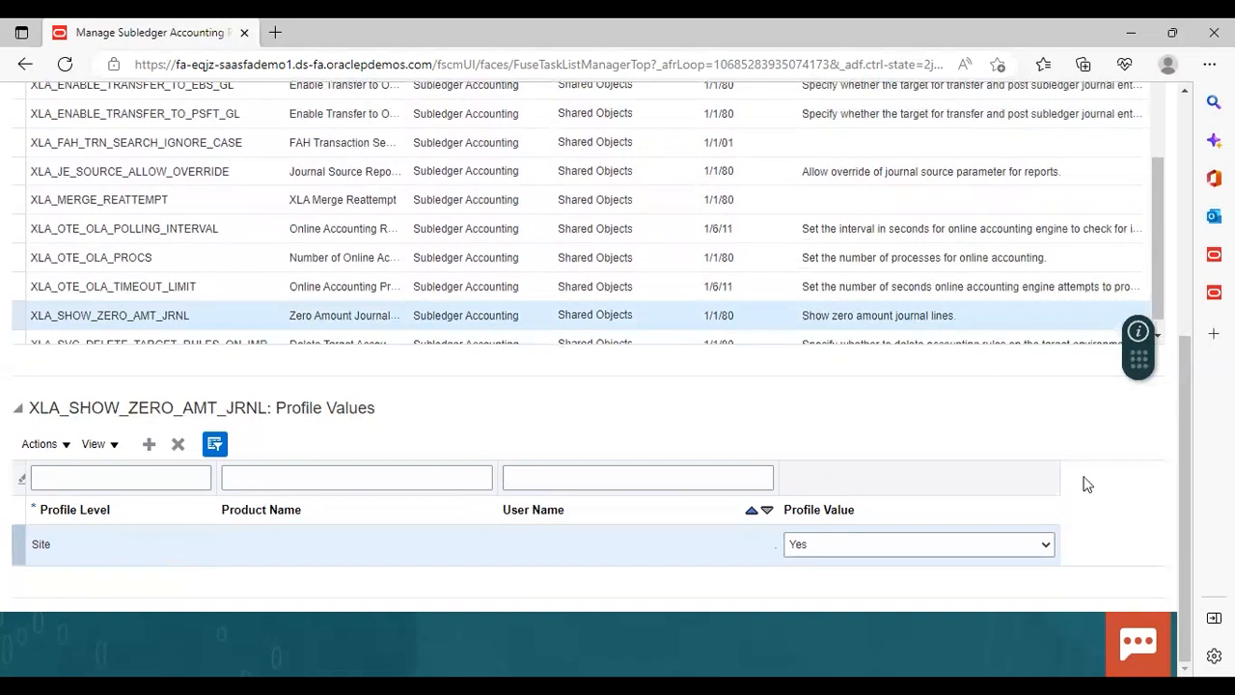